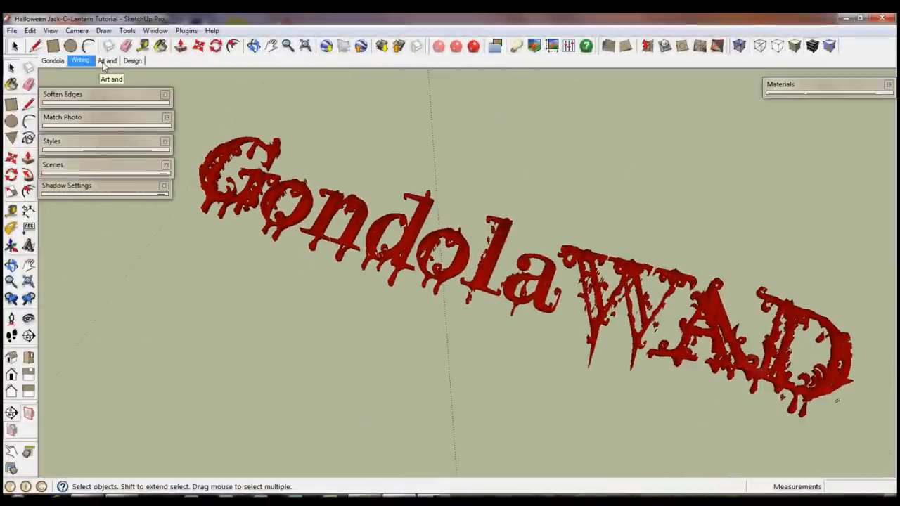
Show the 'Art and Design' scene with the smooth and faceted finished pumpkins
click(107, 61)
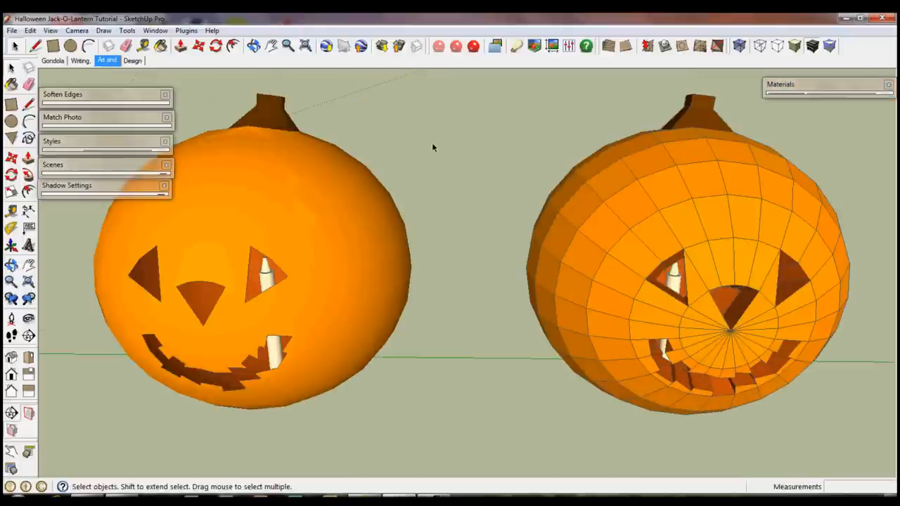
mouse_move(624, 261)
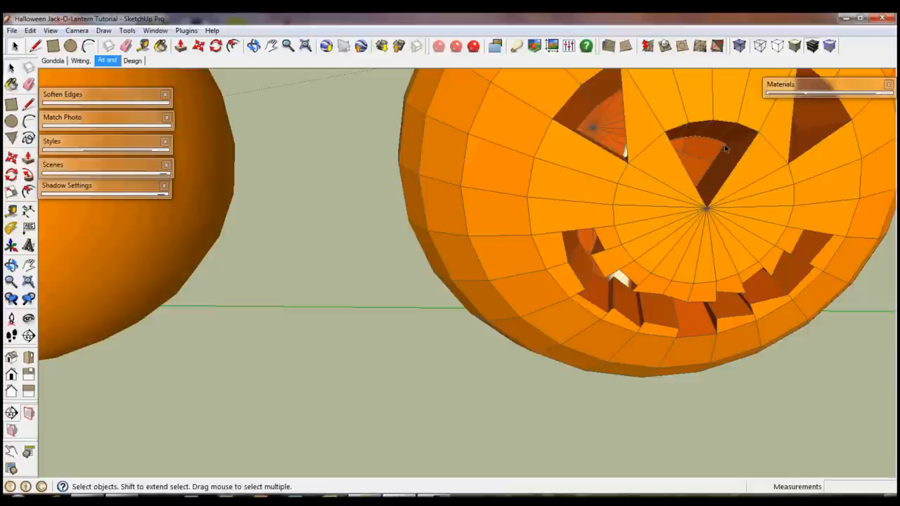
mouse_move(640, 174)
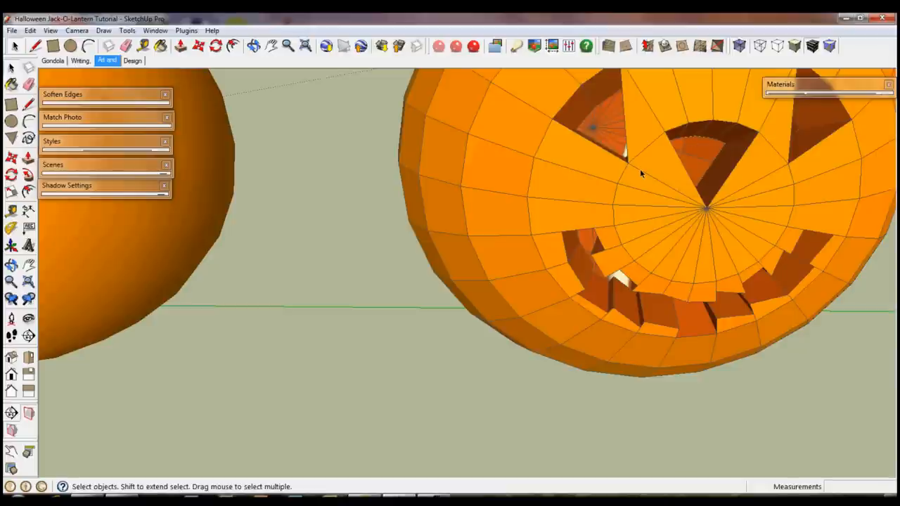
mouse_move(667, 174)
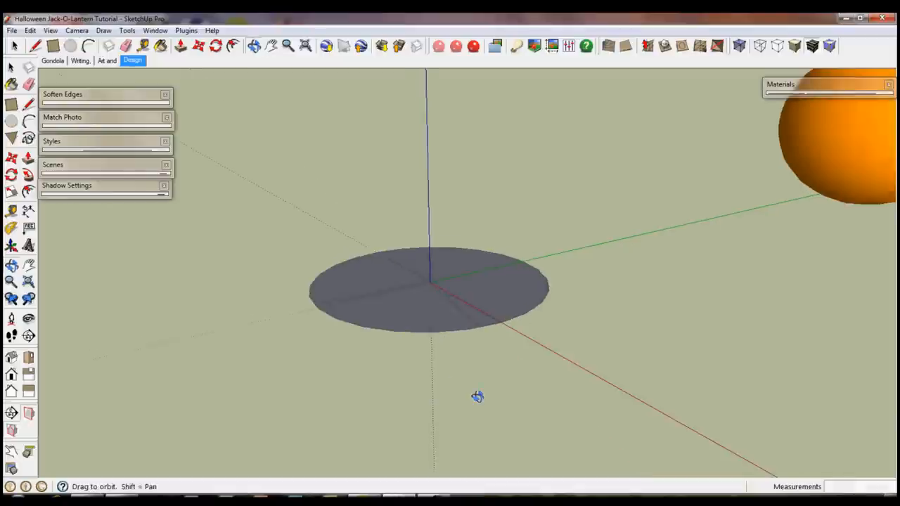
Orbit down to a low-angle view of the flat disc at the origin
drag(478, 397, 463, 154)
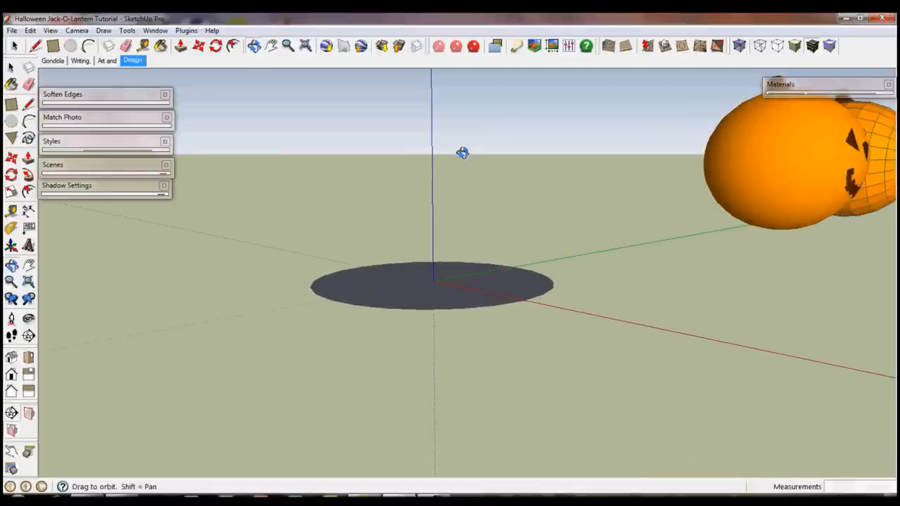
click(12, 174)
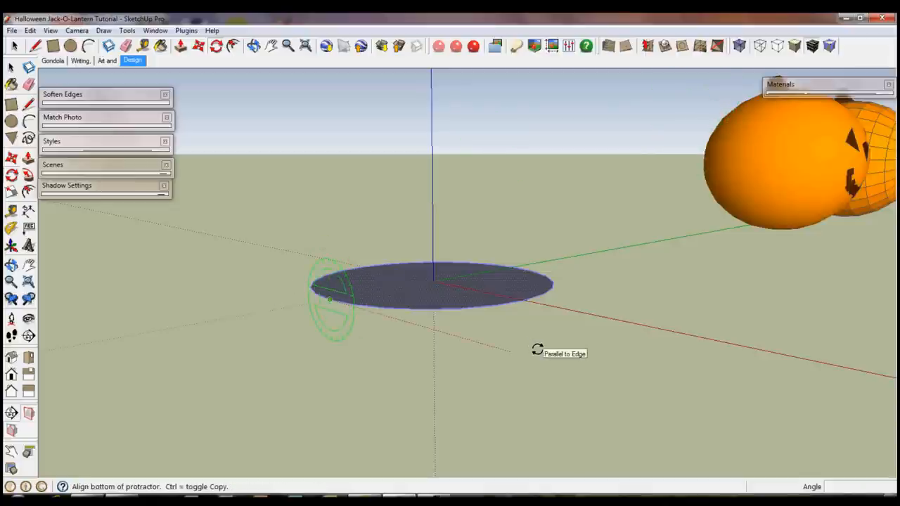
mouse_move(336, 300)
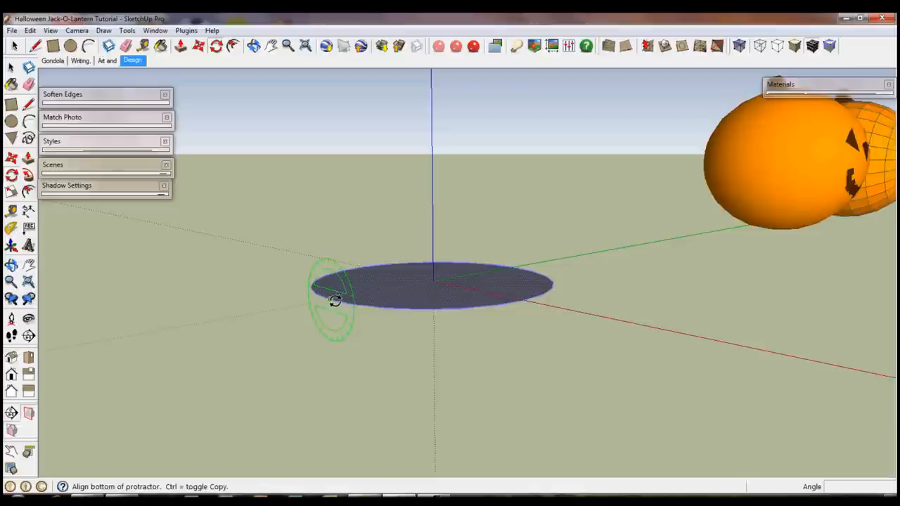
mouse_move(520, 356)
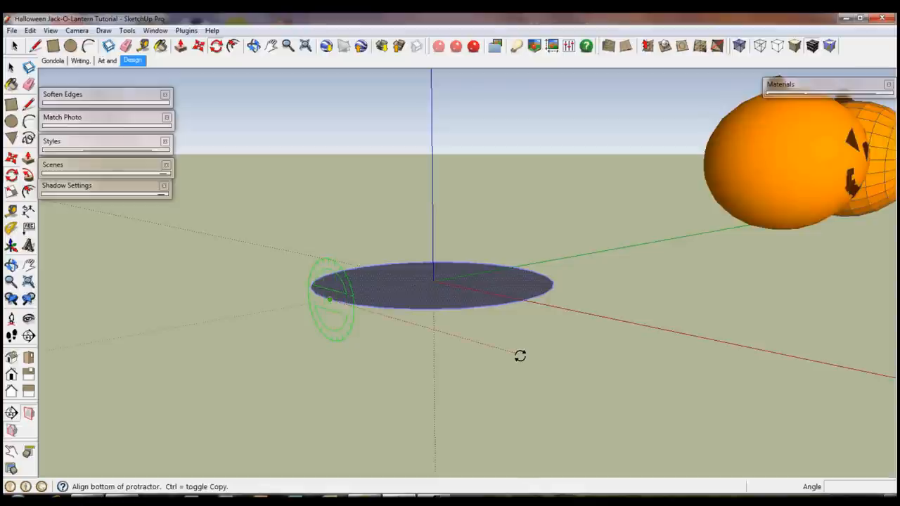
mouse_move(520, 355)
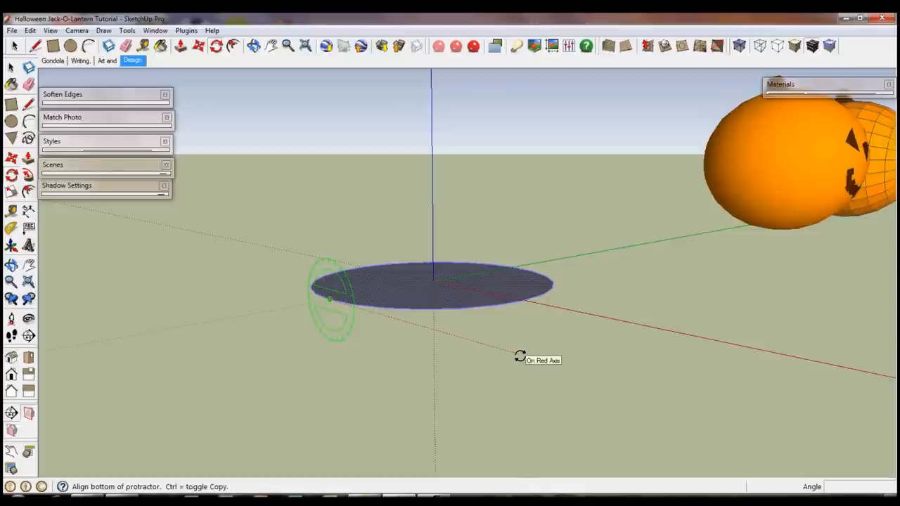
Rotate a copy of the disc 90° about the red axis so it stands upright
drag(538, 360, 520, 309)
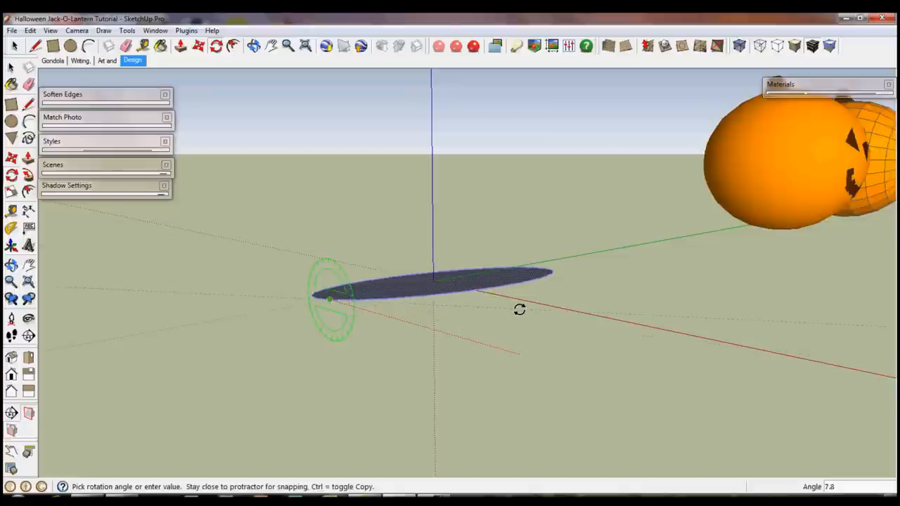
mouse_move(499, 267)
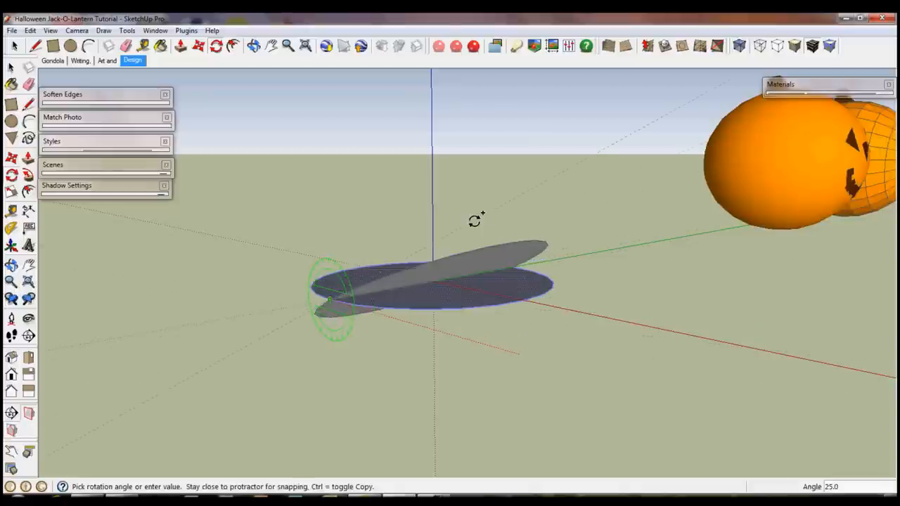
drag(475, 220, 327, 184)
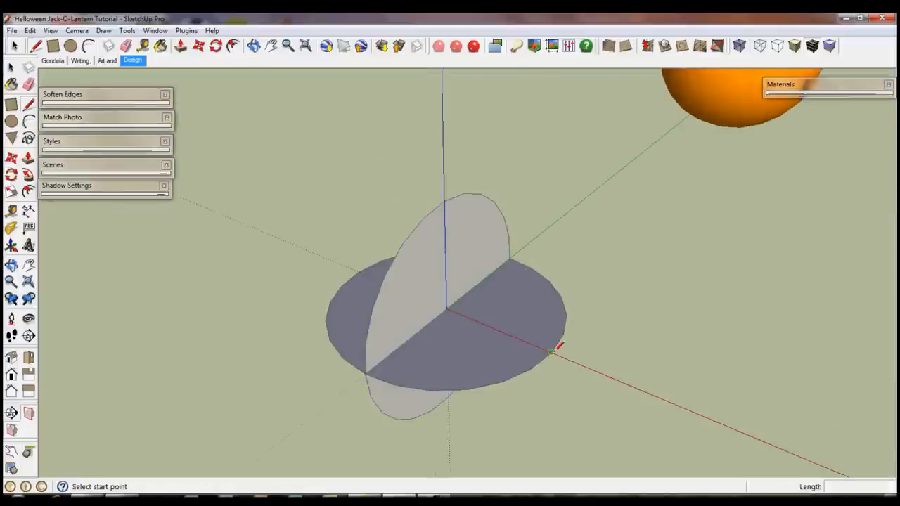
Split the flat circle with a line, then Follow Me the upright disc around it
click(390, 274)
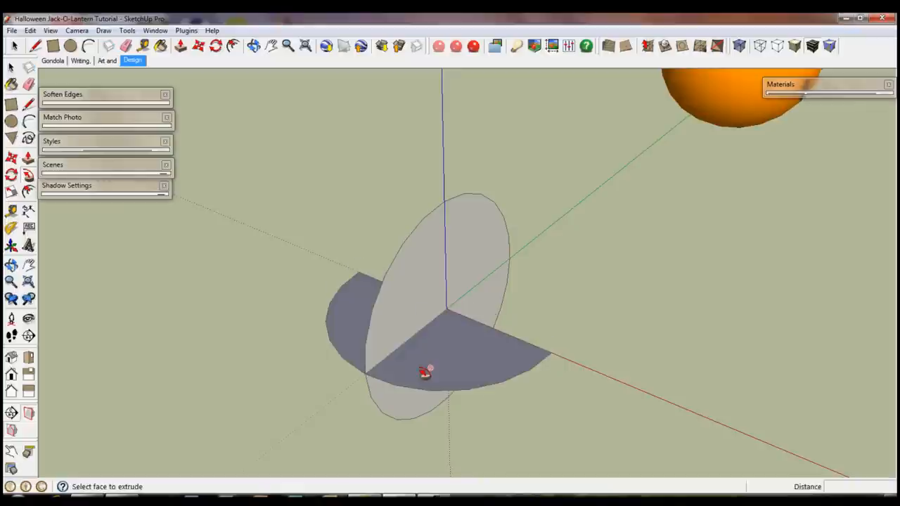
drag(426, 372, 377, 317)
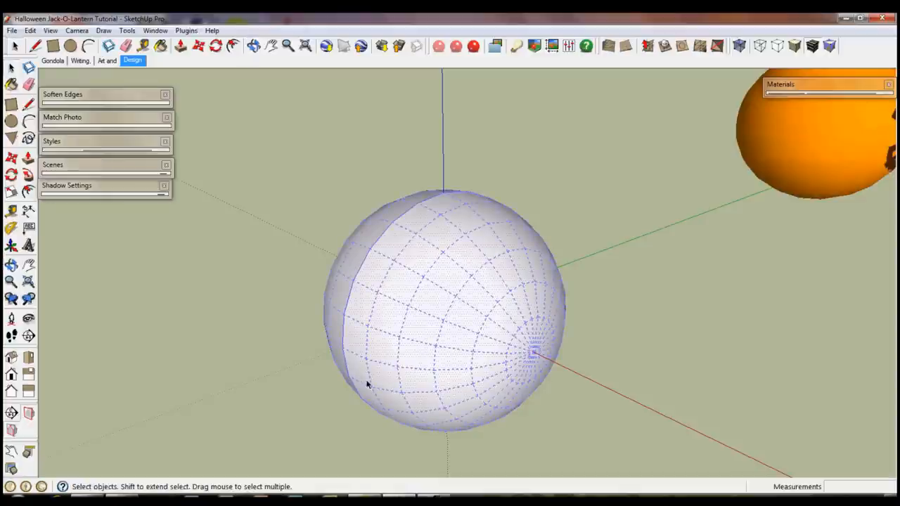
mouse_move(331, 211)
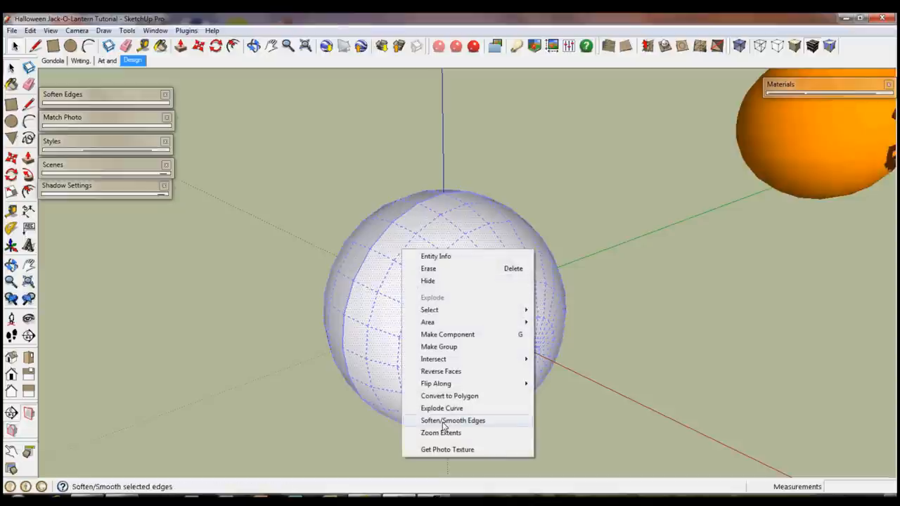
Set the sphere's Soften/Smooth angle between normals to 0 and view its pole
click(453, 420)
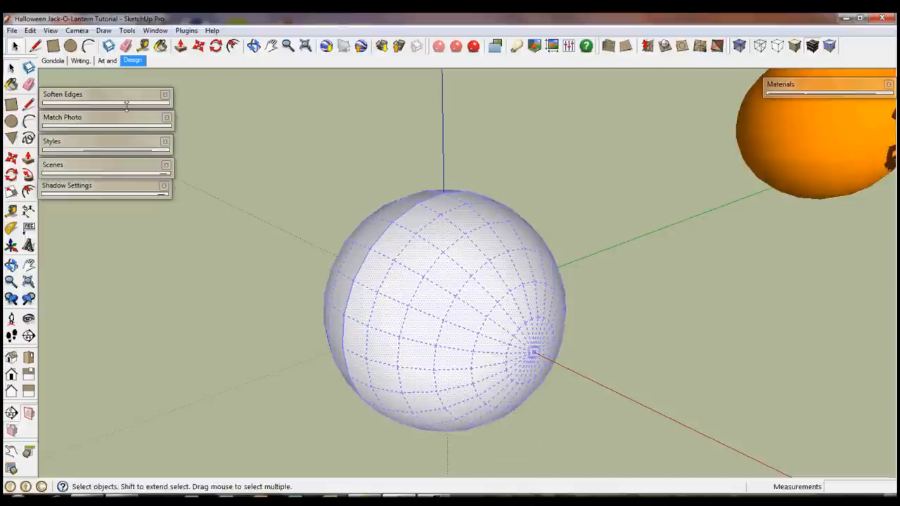
click(62, 94)
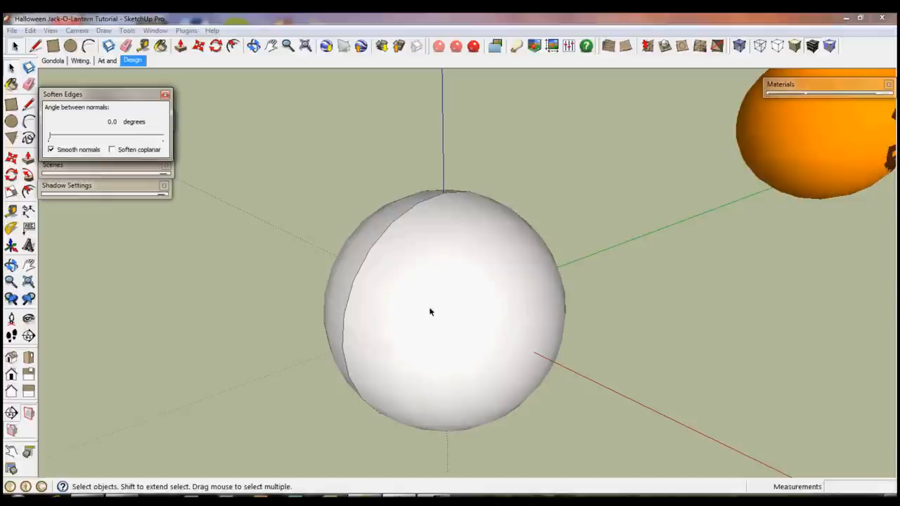
drag(49, 135, 63, 135)
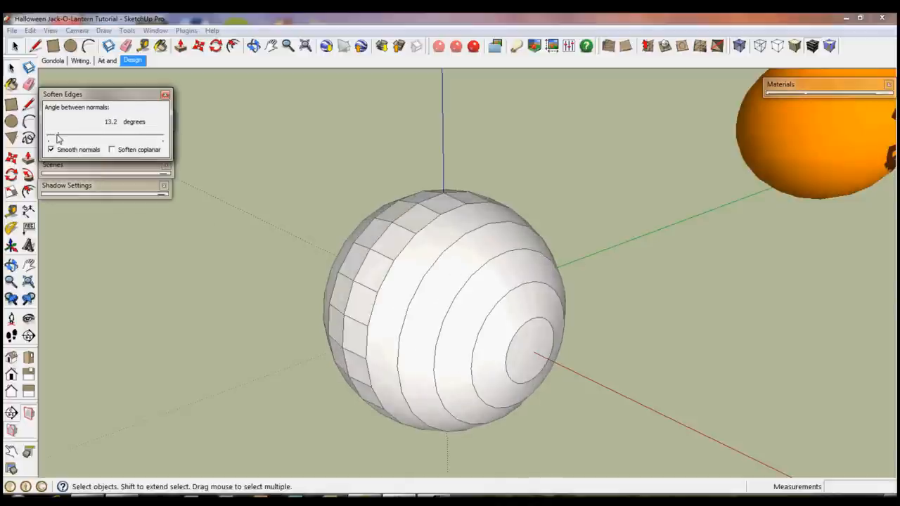
drag(58, 136, 148, 137)
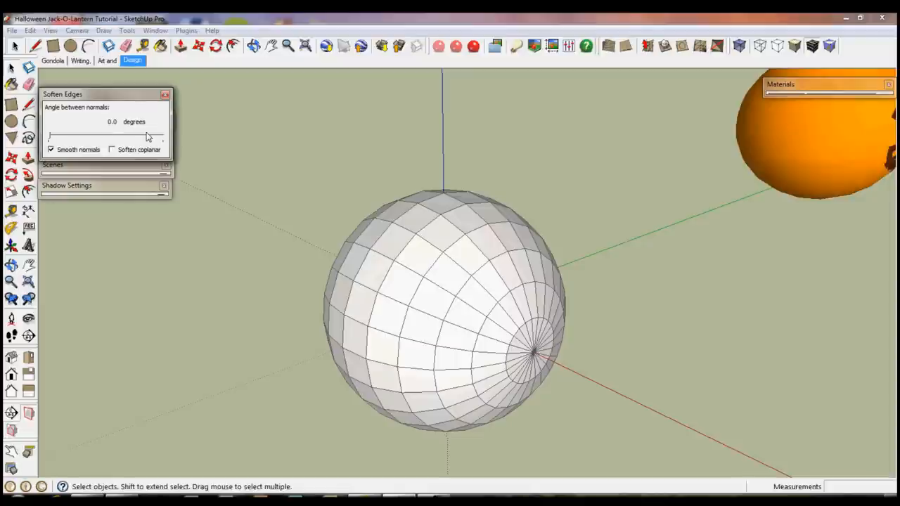
mouse_move(470, 280)
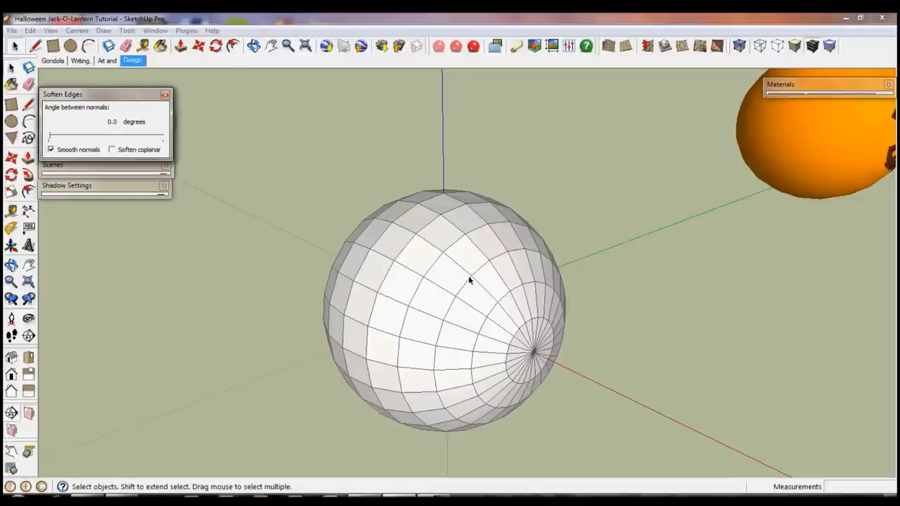
mouse_move(450, 271)
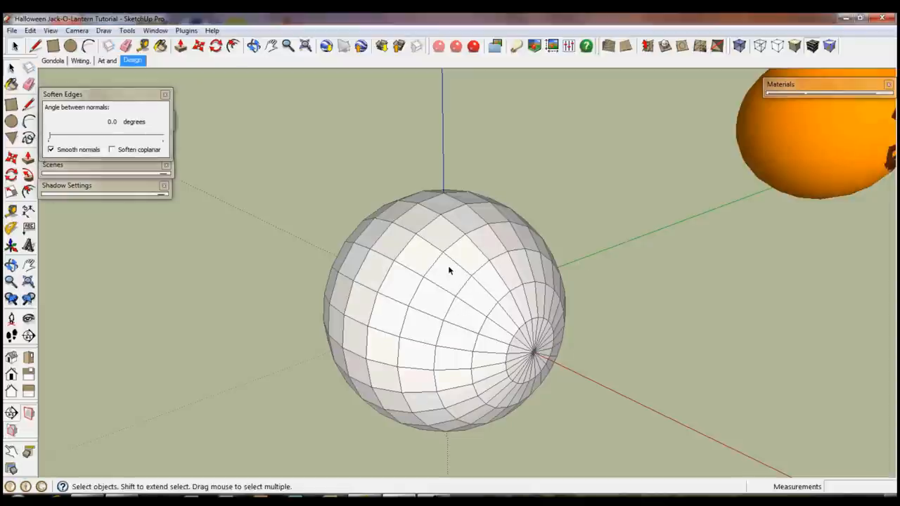
drag(450, 271, 408, 316)
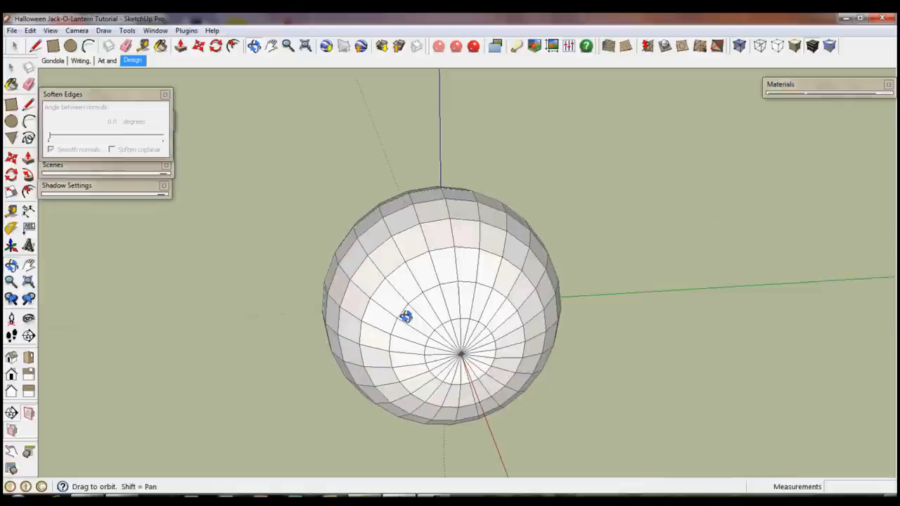
drag(407, 316, 440, 292)
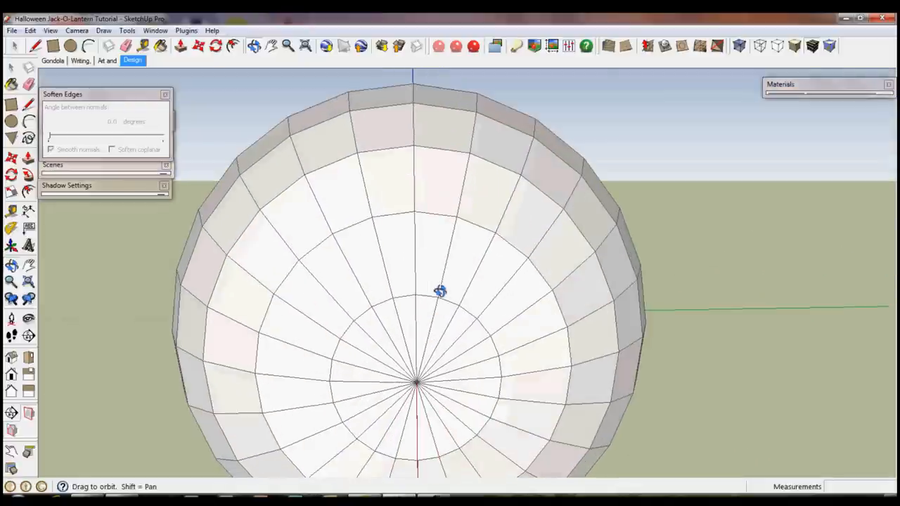
drag(440, 292, 393, 257)
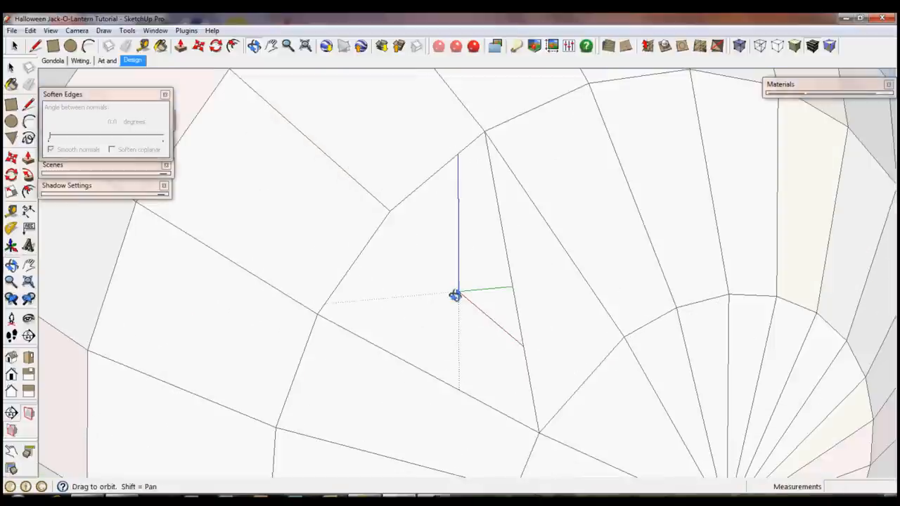
drag(457, 296, 569, 308)
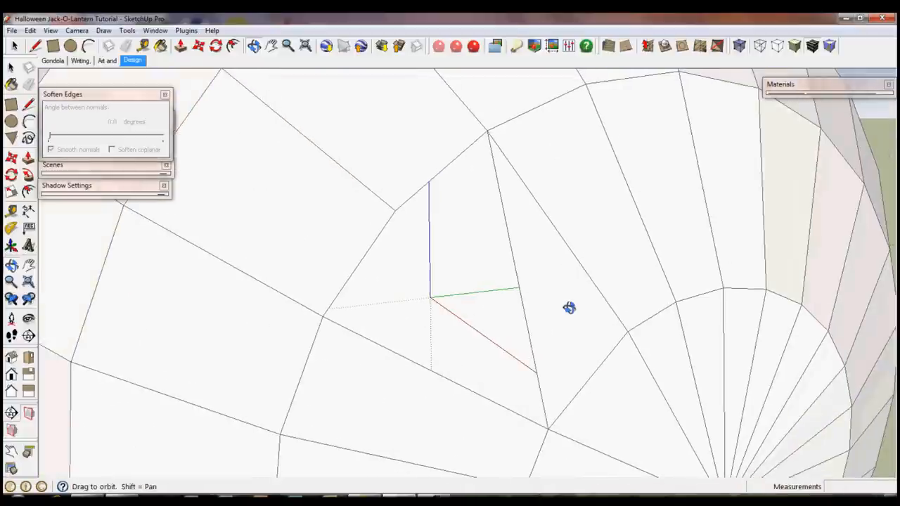
drag(570, 308, 350, 252)
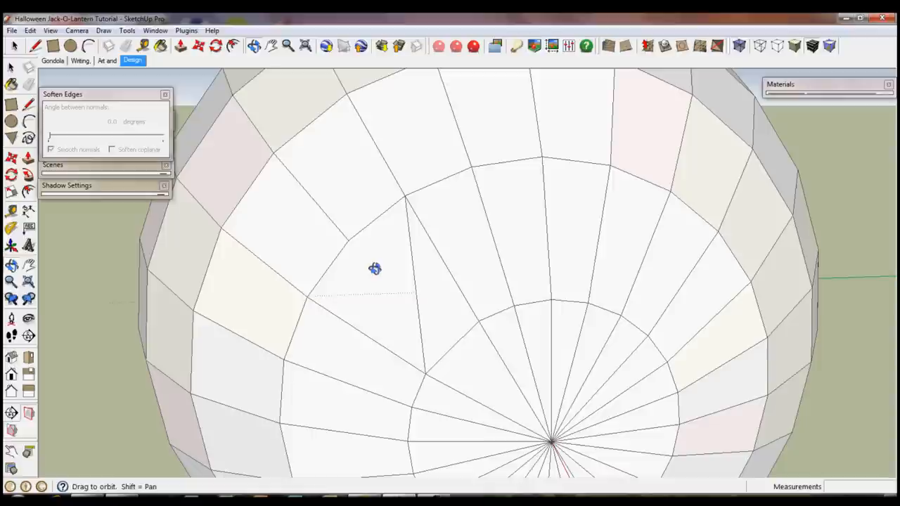
drag(375, 269, 419, 265)
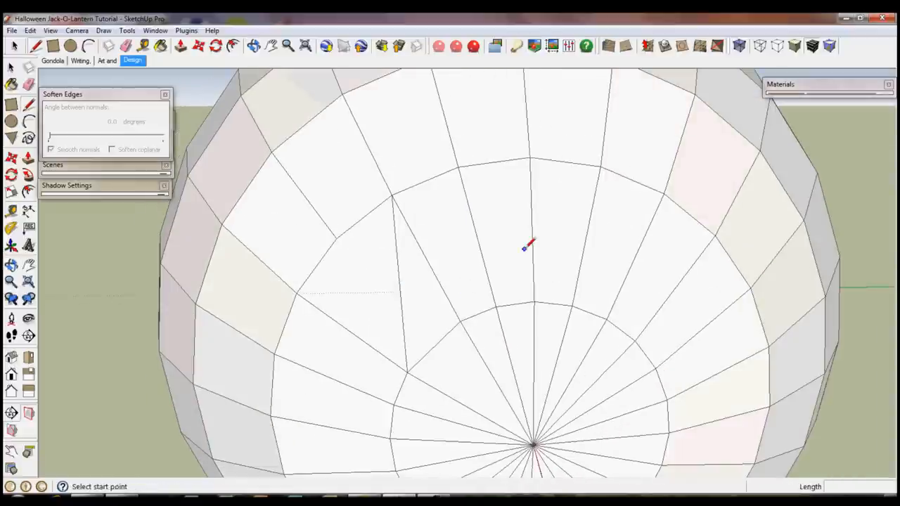
mouse_move(626, 194)
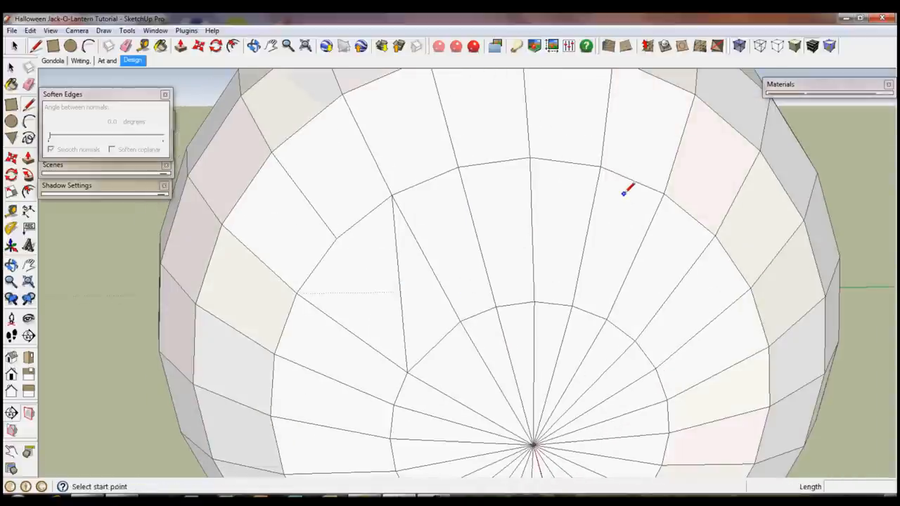
click(665, 194)
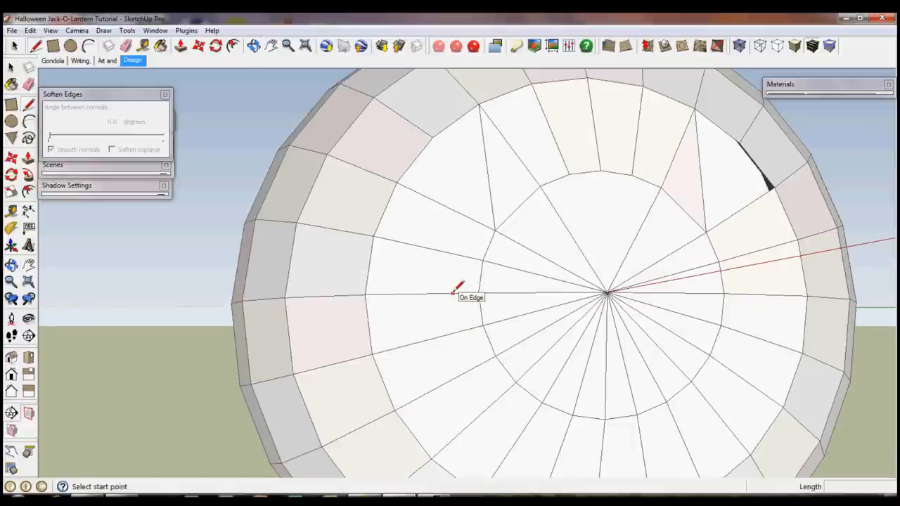
Draw a line across a facet near the sphere's pole for the mouth outline
click(453, 294)
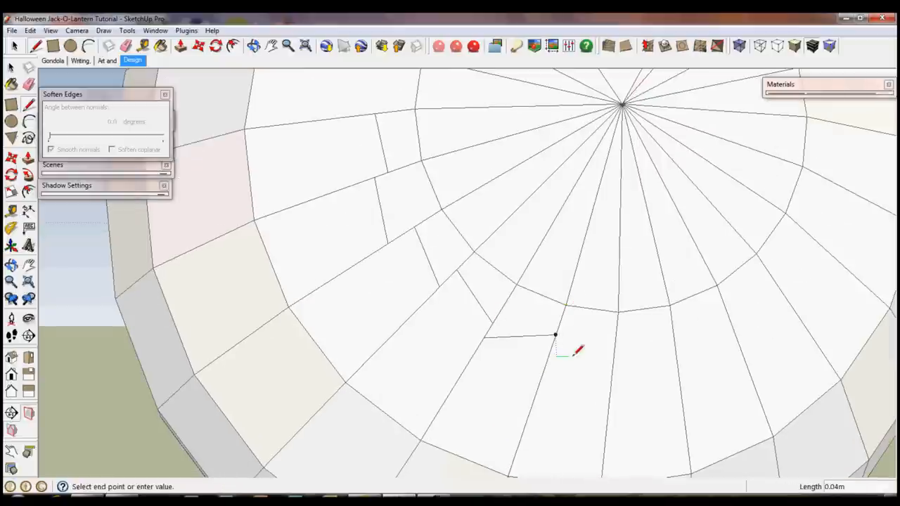
mouse_move(614, 348)
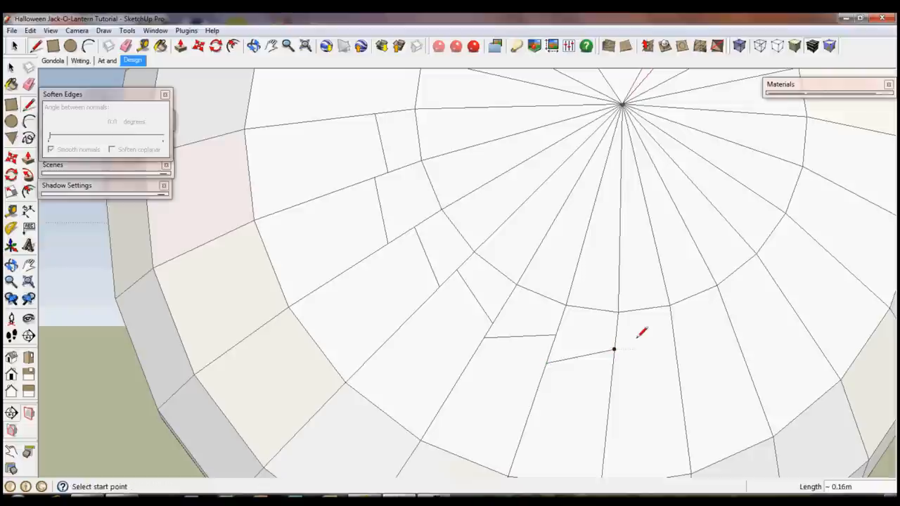
mouse_move(619, 330)
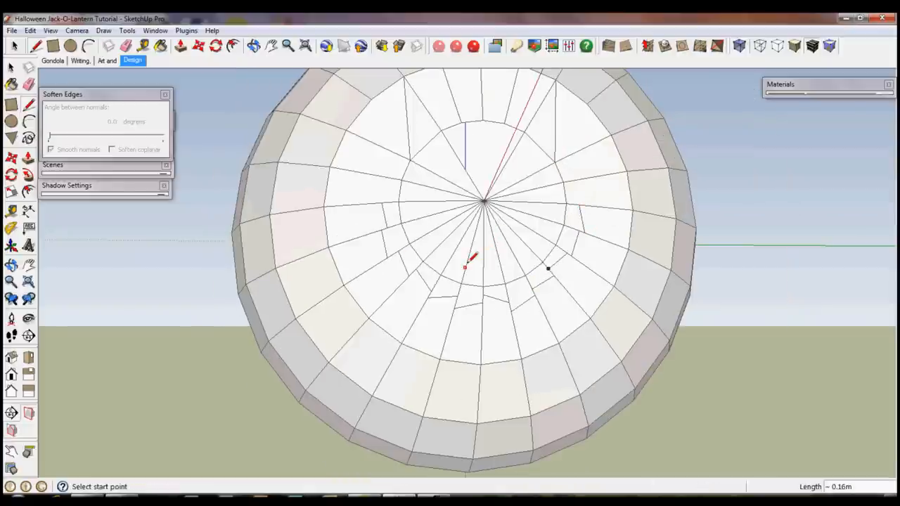
mouse_move(345, 200)
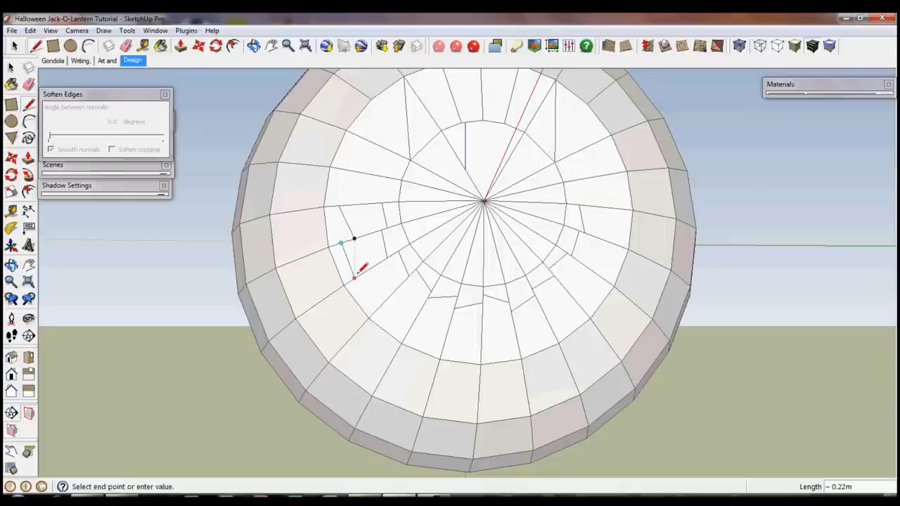
Draw more edges to complete the stepped eye, nose and mouth outlines
click(355, 278)
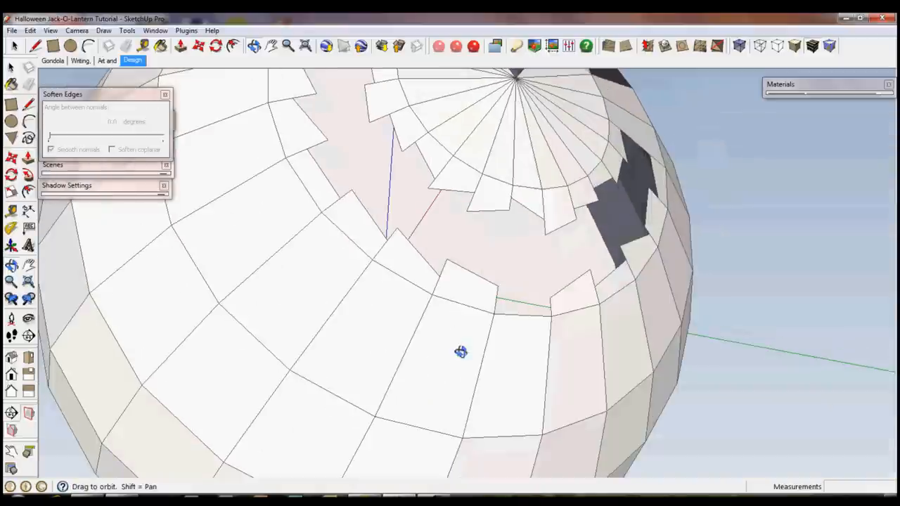
Paint the sphere orange and the eyes, nose and mouth darker orange Material1
drag(461, 351, 295, 429)
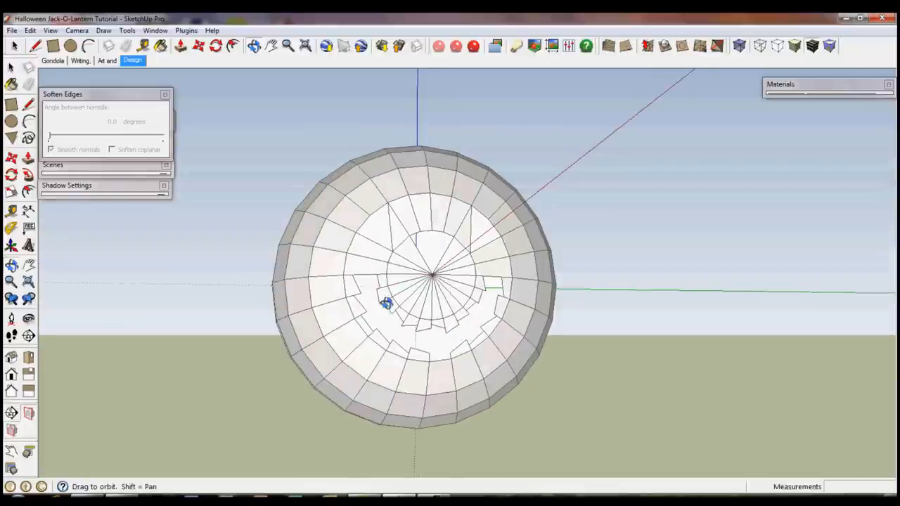
drag(387, 304, 421, 307)
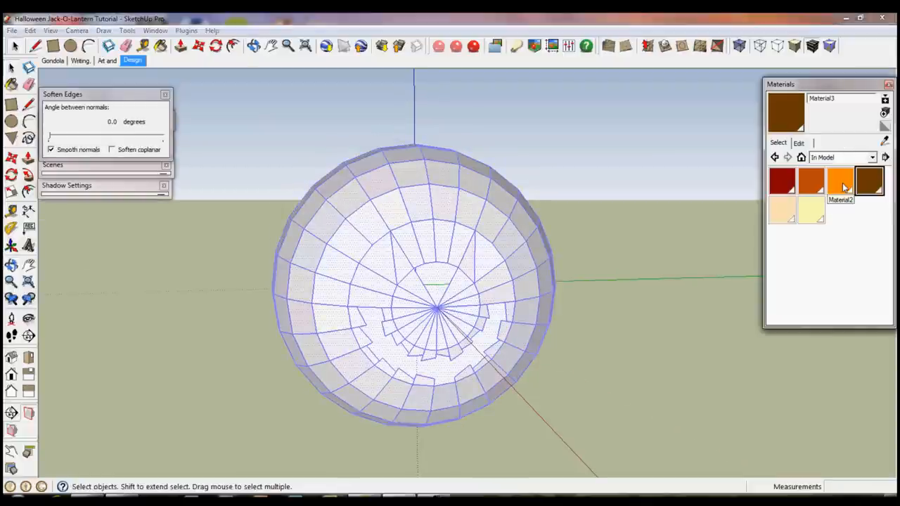
click(840, 182)
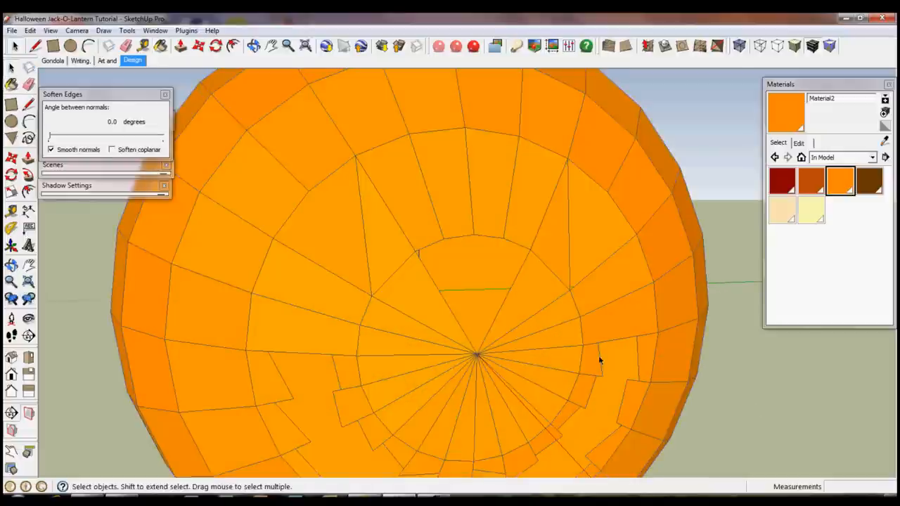
drag(598, 359, 675, 285)
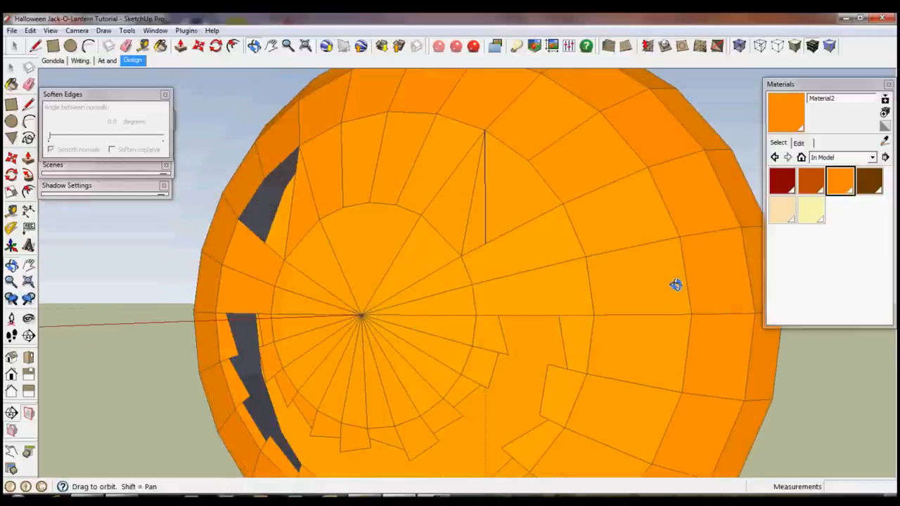
click(811, 181)
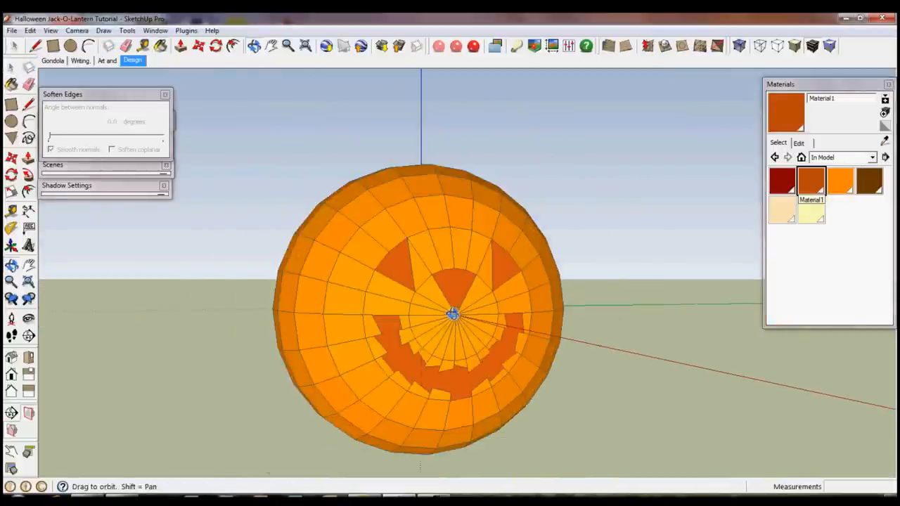
Orbit around the pumpkin to look down on its top facets
drag(454, 315, 349, 360)
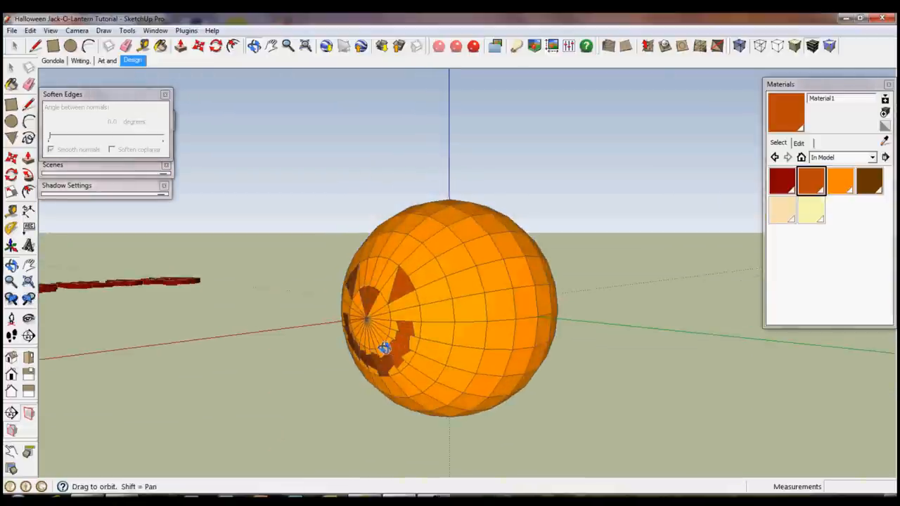
drag(383, 348, 499, 359)
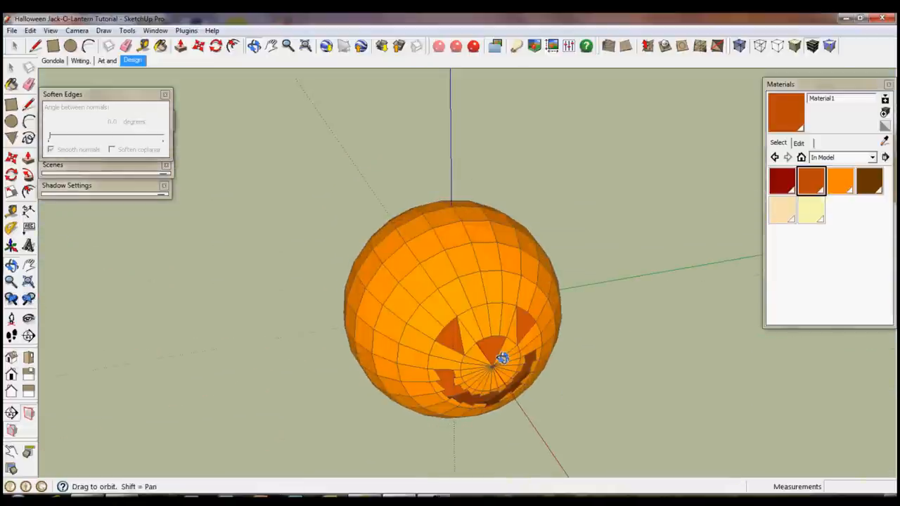
drag(503, 359, 469, 282)
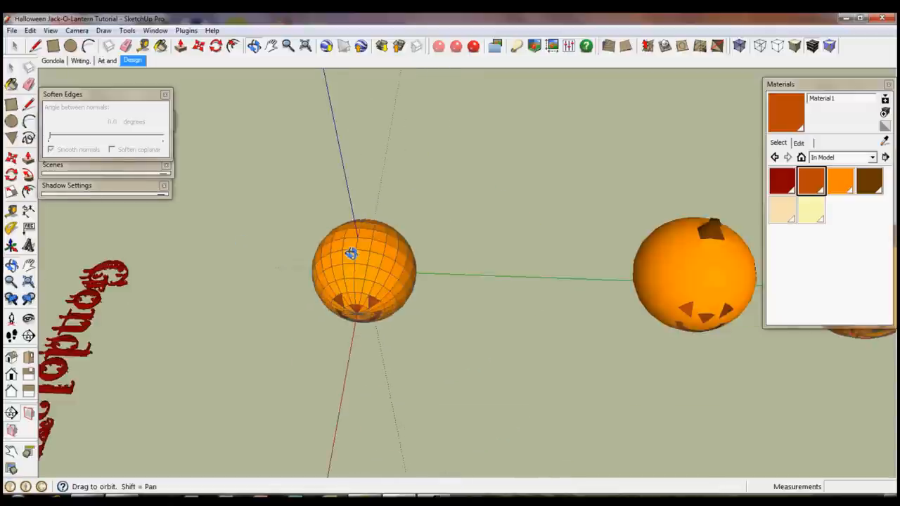
drag(352, 253, 591, 232)
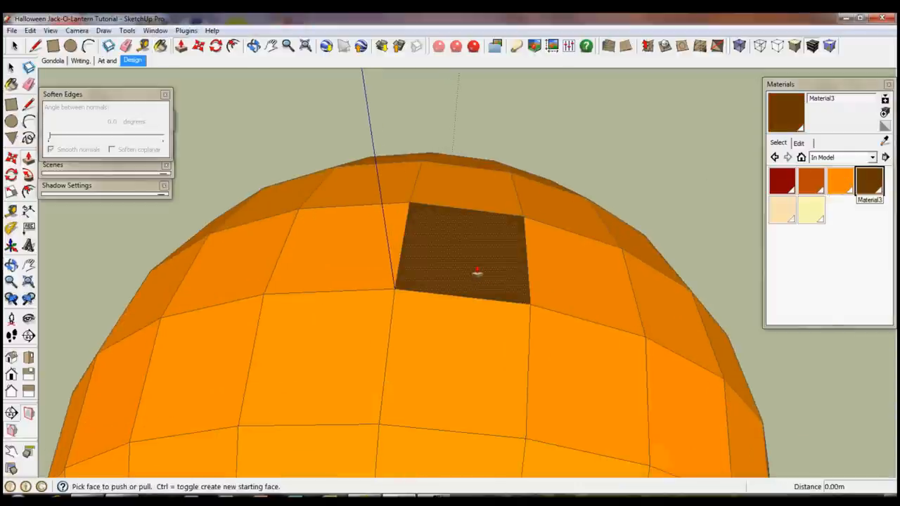
Push/Pull the brown face into a block and scale its top face down uniformly
drag(479, 272, 482, 359)
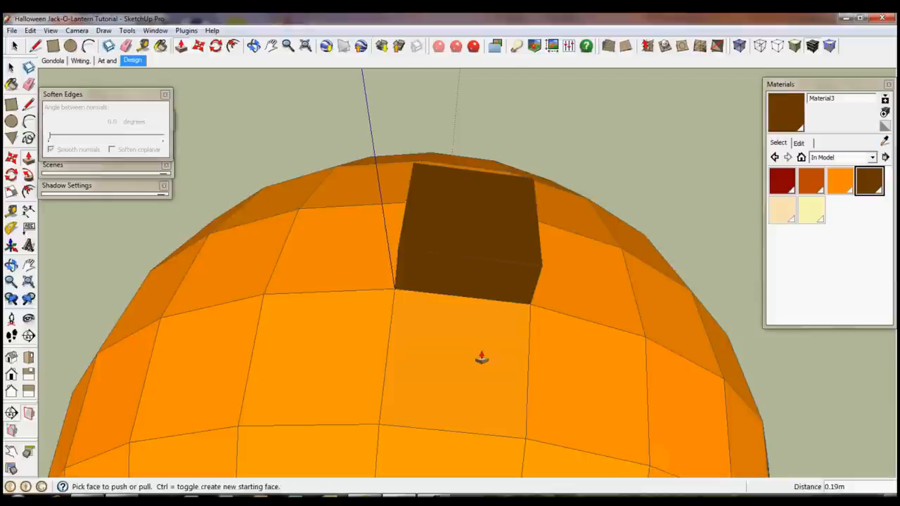
drag(482, 357, 515, 150)
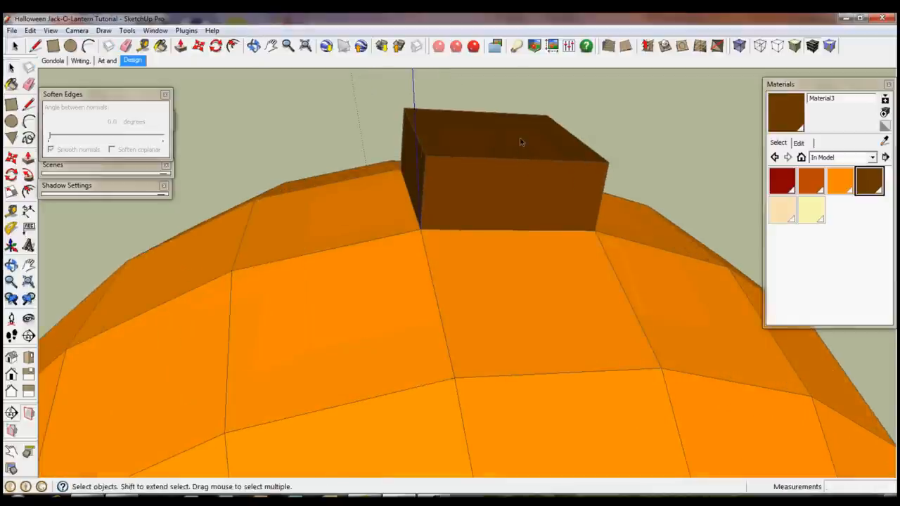
click(492, 141)
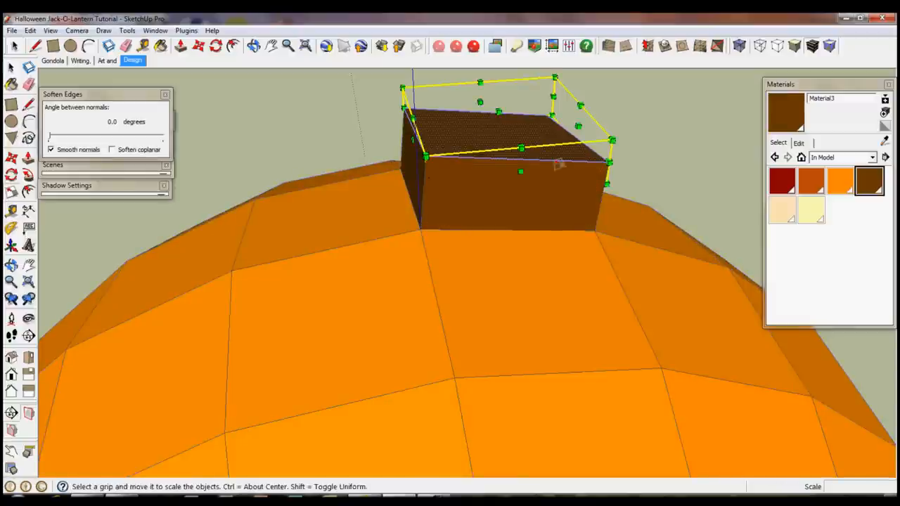
mouse_move(612, 139)
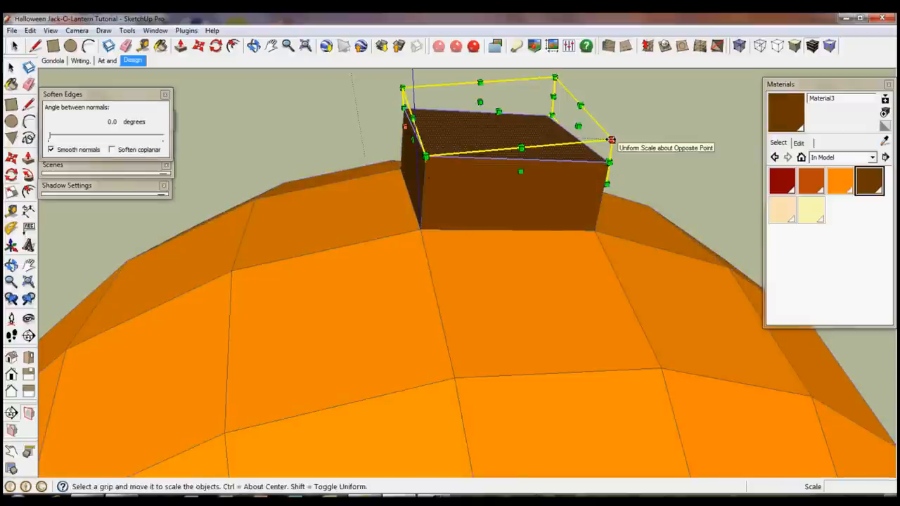
drag(611, 139, 464, 126)
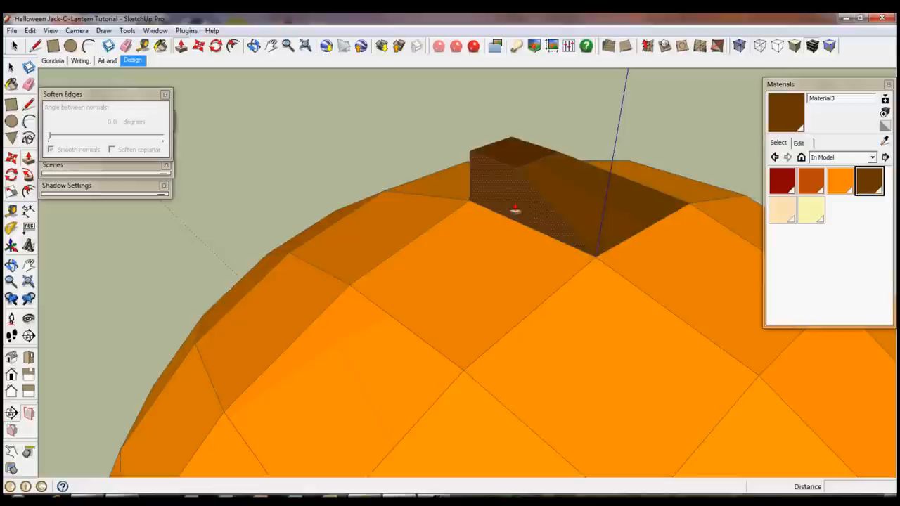
Move the brown block's edges down so its sides slant over the neighbouring top facets
drag(513, 207, 422, 243)
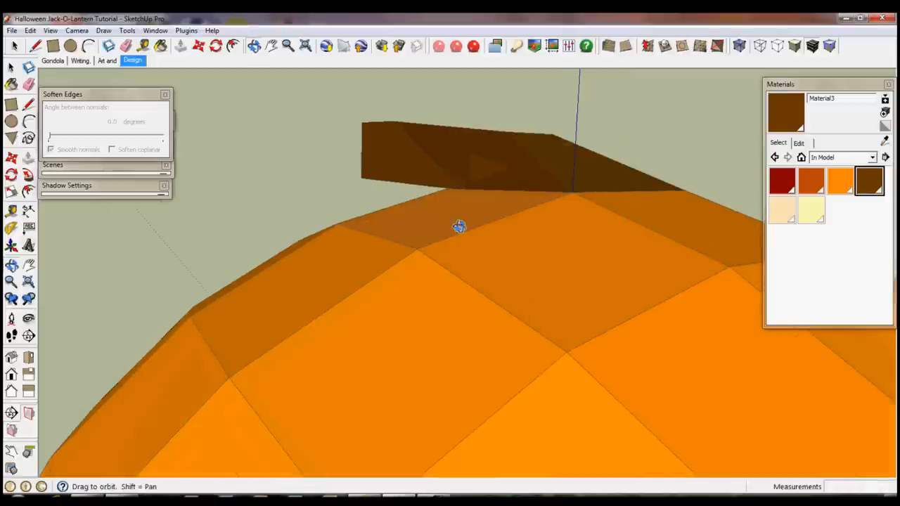
mouse_move(418, 168)
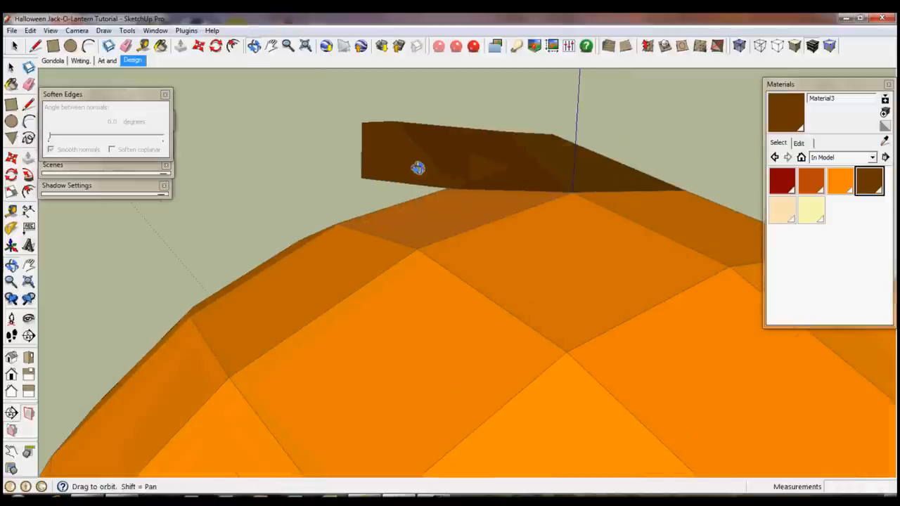
drag(418, 167, 450, 274)
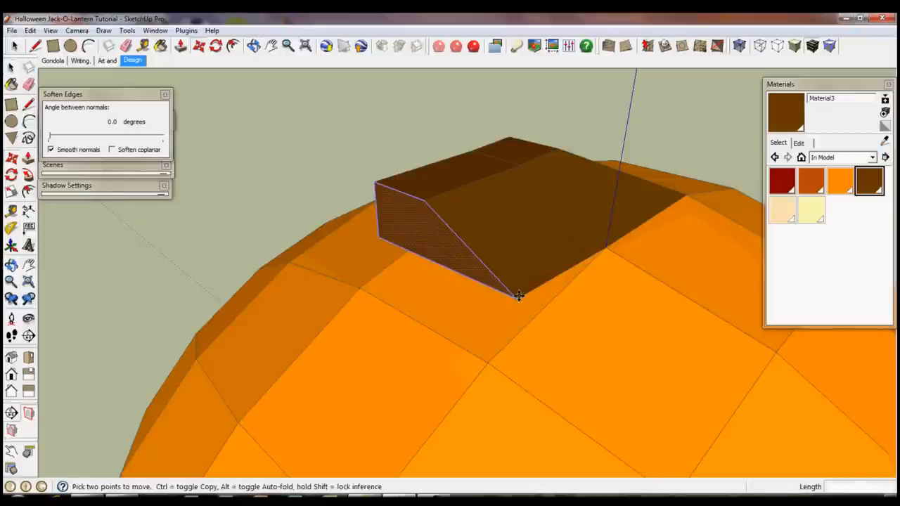
drag(519, 295, 531, 326)
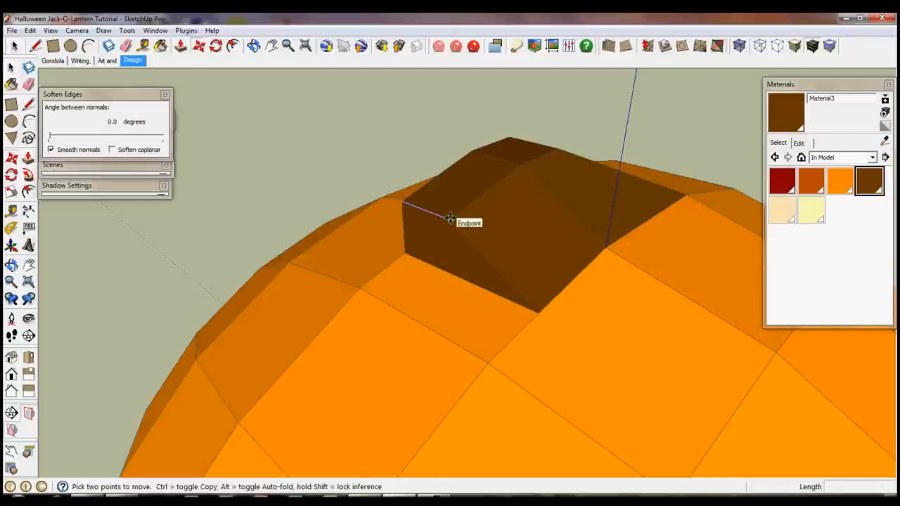
drag(450, 216, 522, 165)
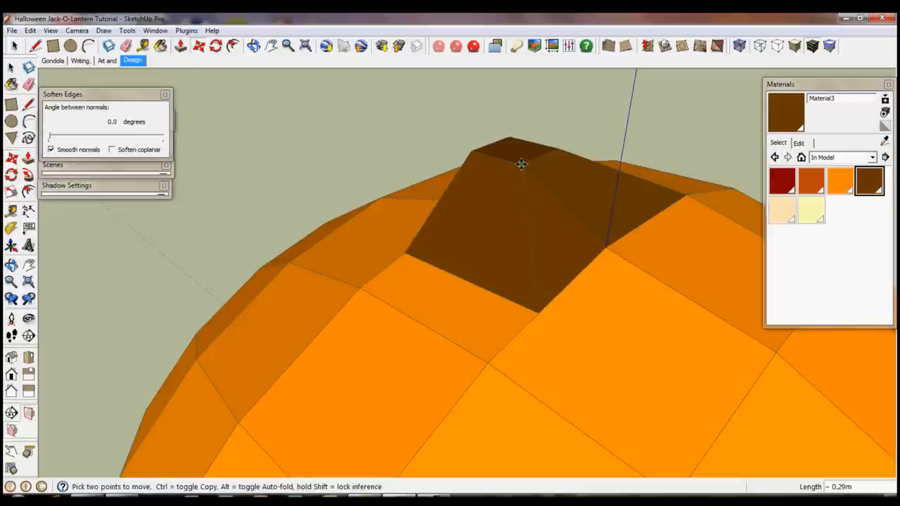
drag(521, 166, 485, 294)
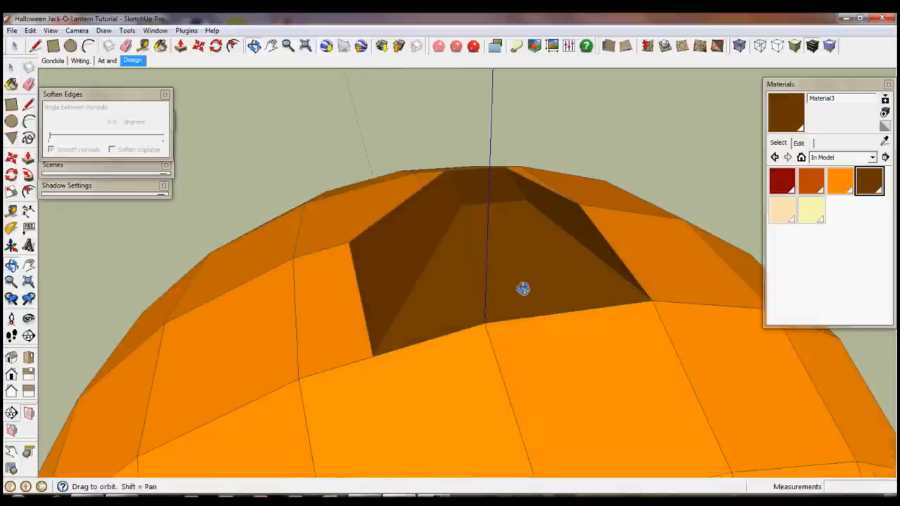
Orbit around the pumpkin to inspect the reshaped stalk base and new stalk
drag(524, 288, 417, 260)
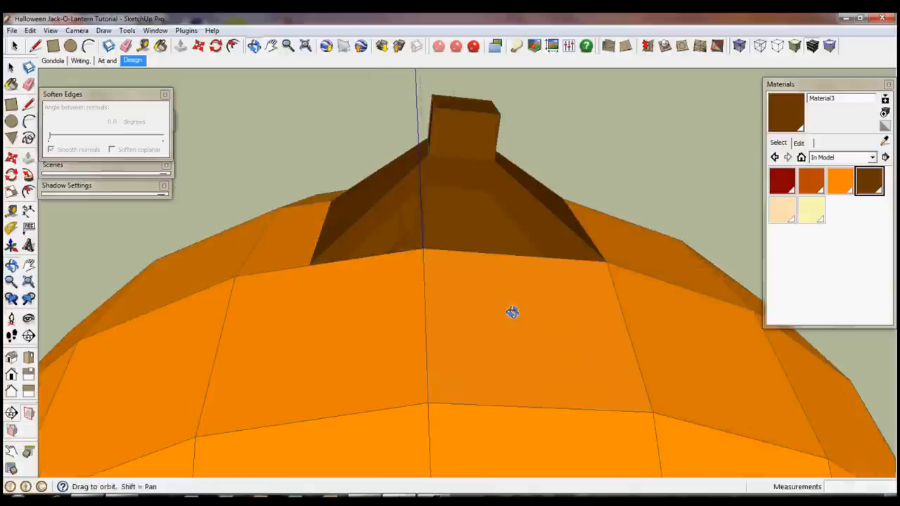
drag(512, 312, 430, 67)
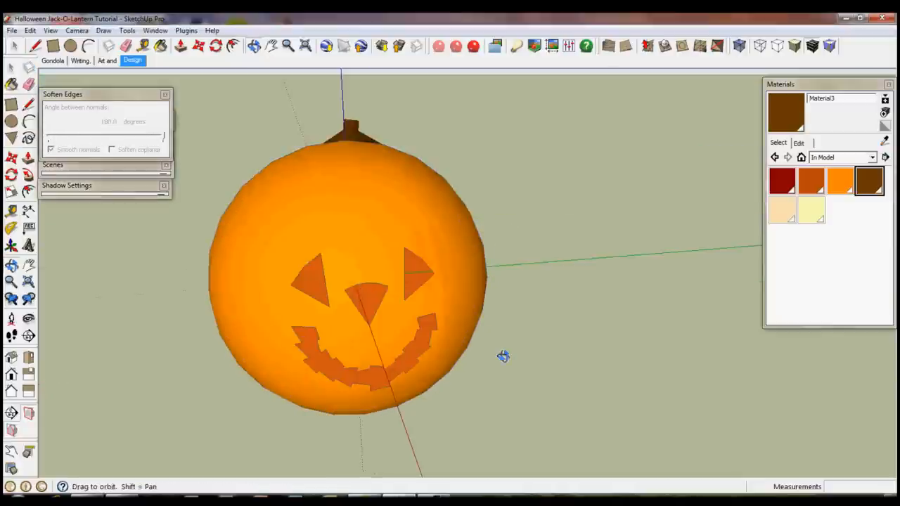
drag(503, 356, 433, 313)
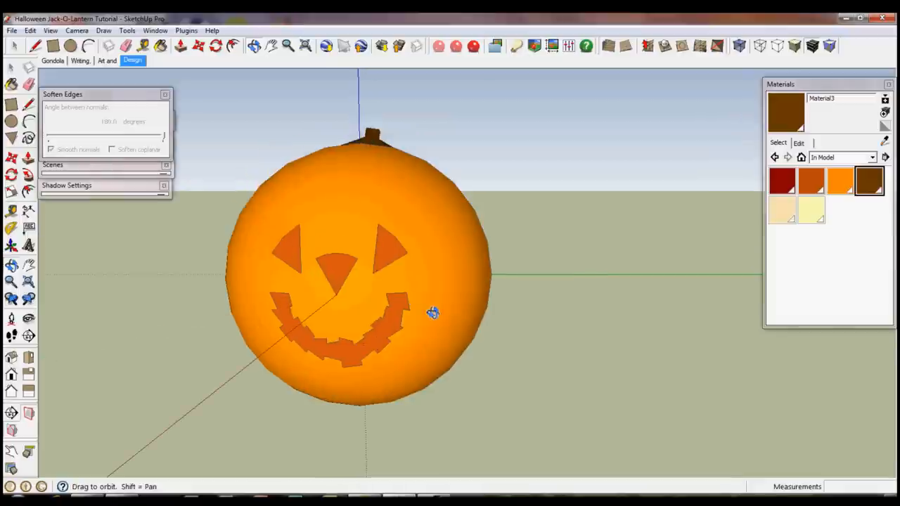
drag(432, 313, 491, 280)
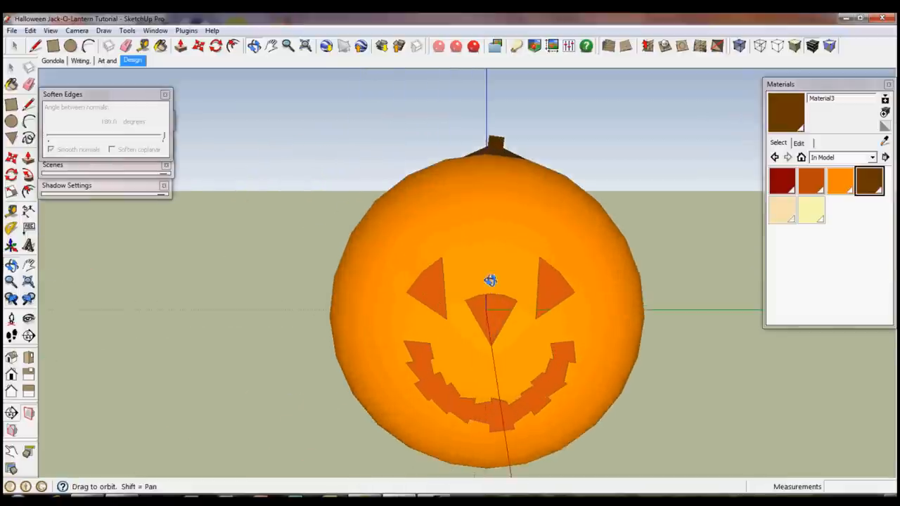
drag(491, 280, 522, 337)
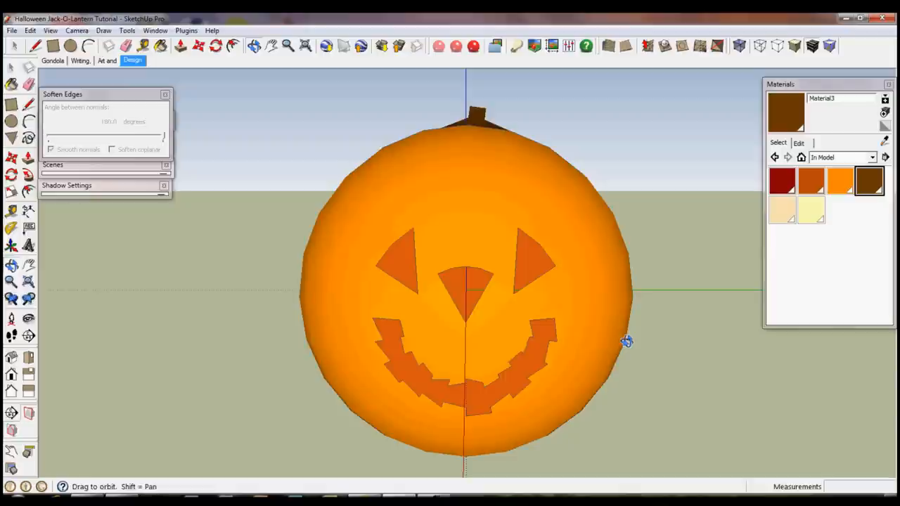
mouse_move(610, 317)
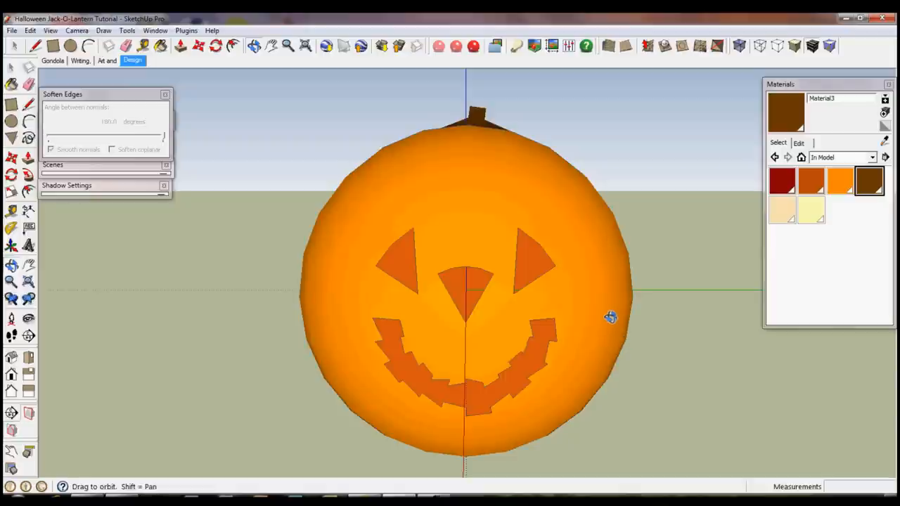